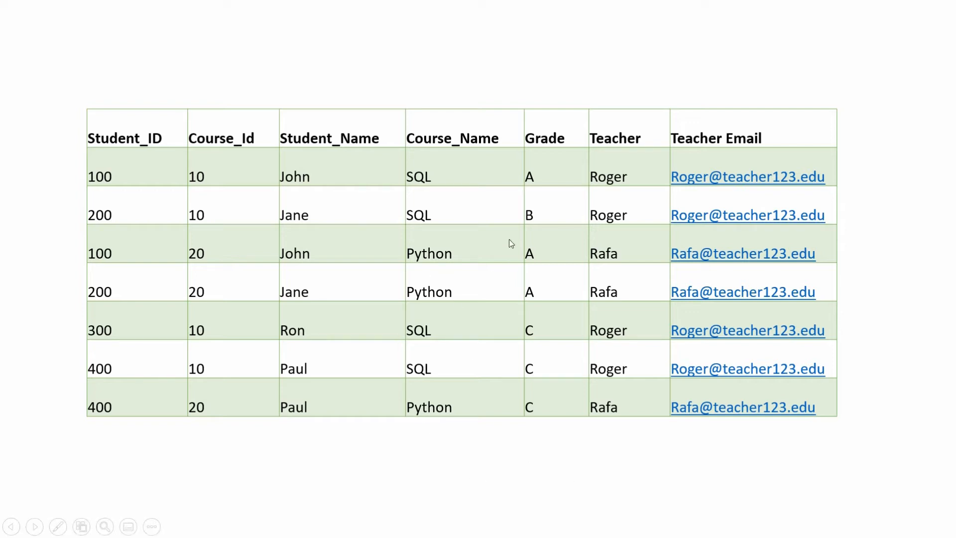
pyautogui.moveTo(467, 267)
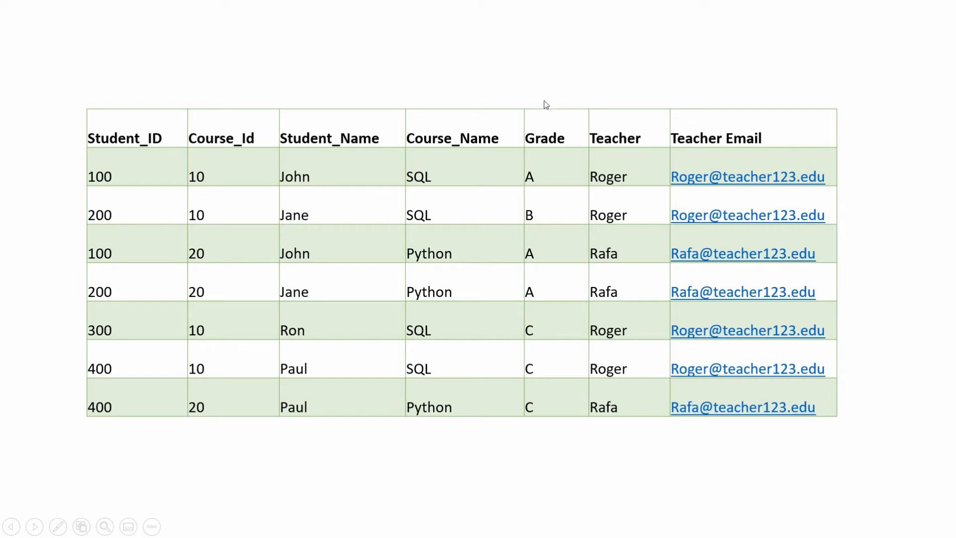
pyautogui.moveTo(458, 251)
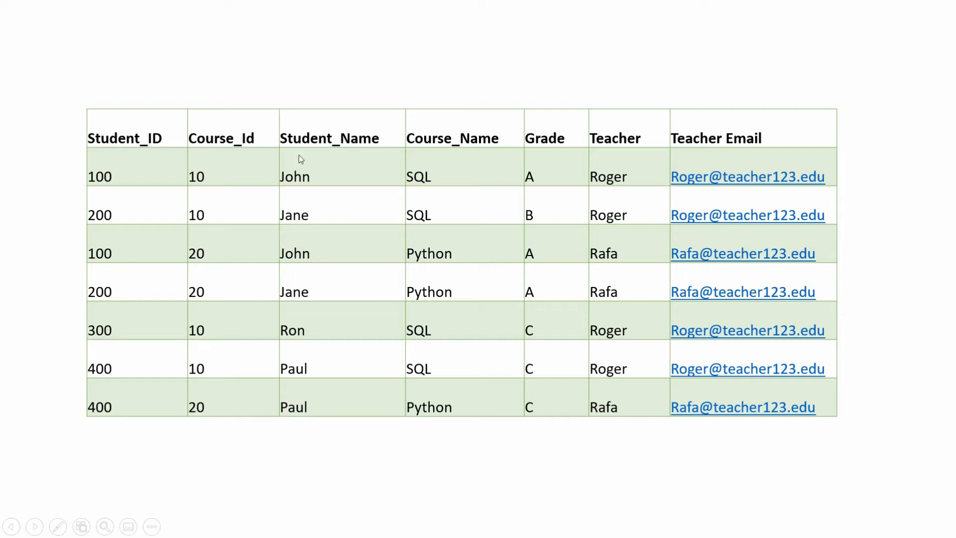
pyautogui.moveTo(556, 285)
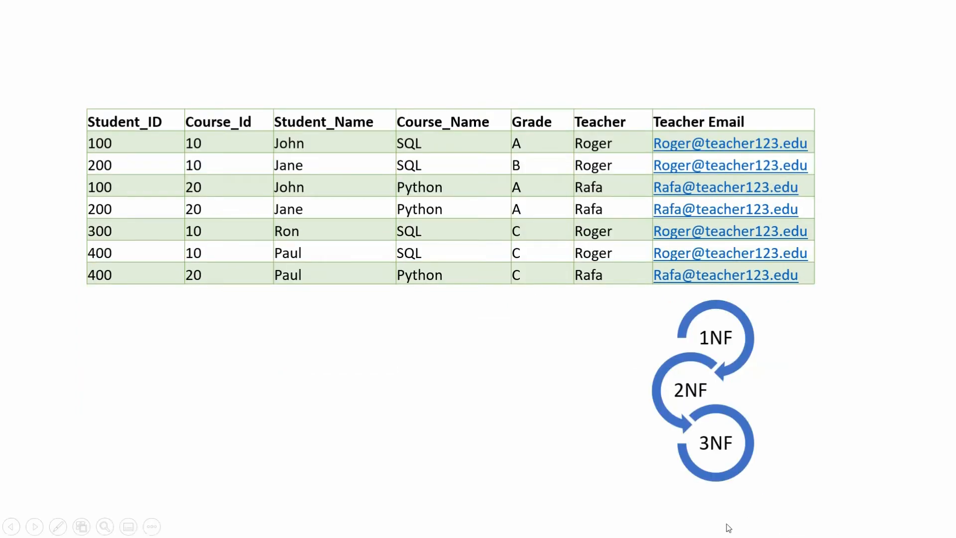
pyautogui.moveTo(768, 418)
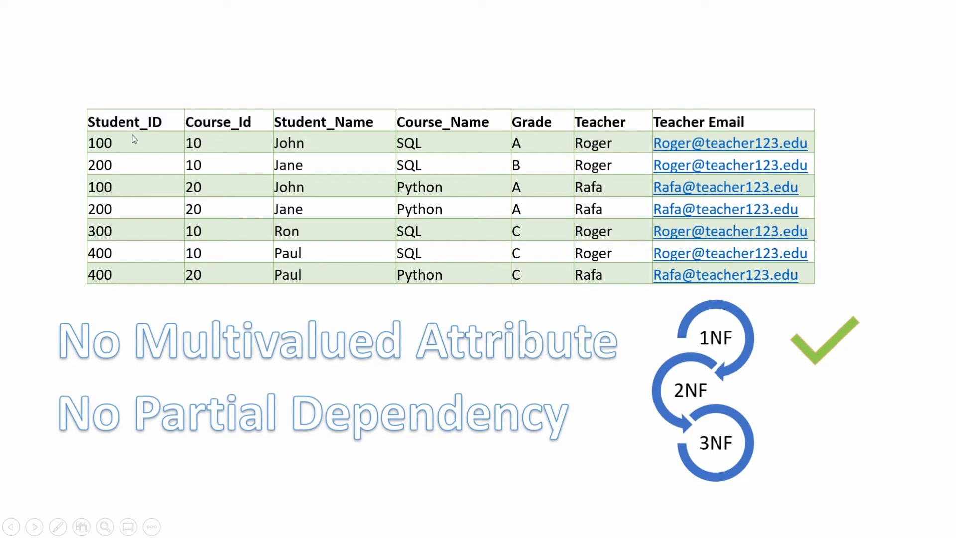
pyautogui.moveTo(129, 424)
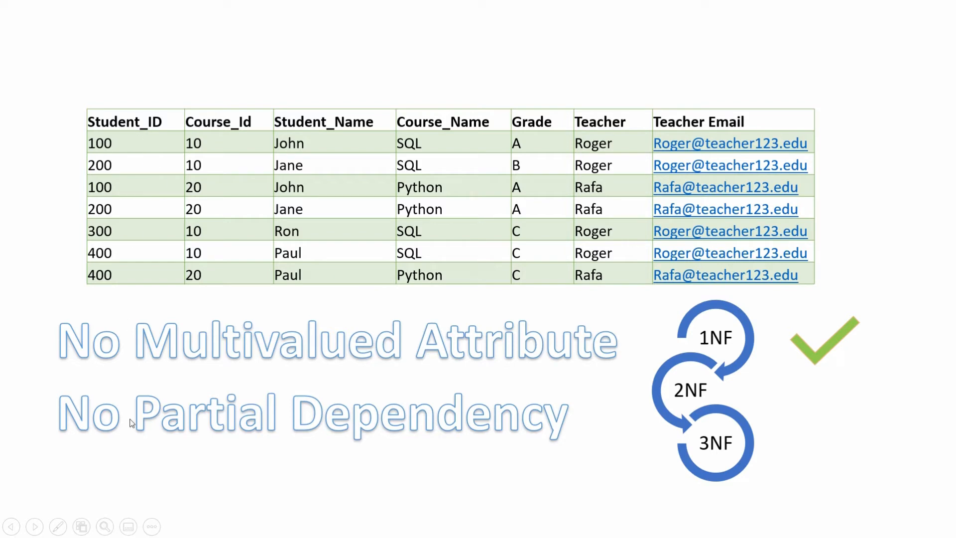
pyautogui.moveTo(401, 280)
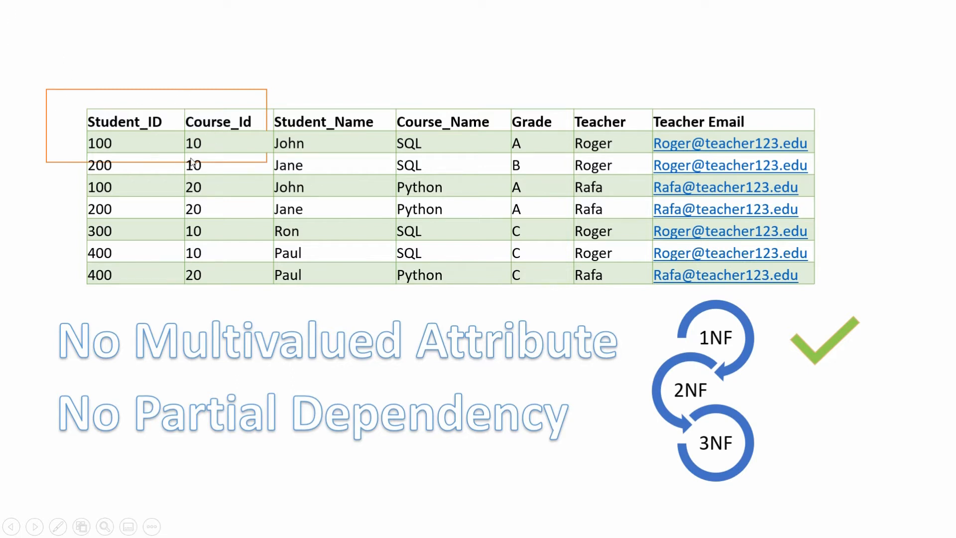
pyautogui.moveTo(165, 129)
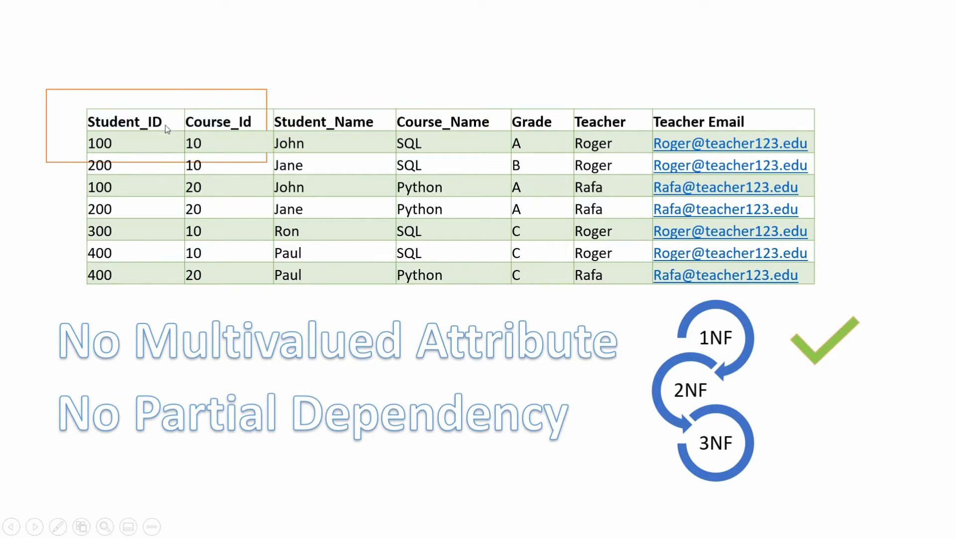
pyautogui.moveTo(310, 263)
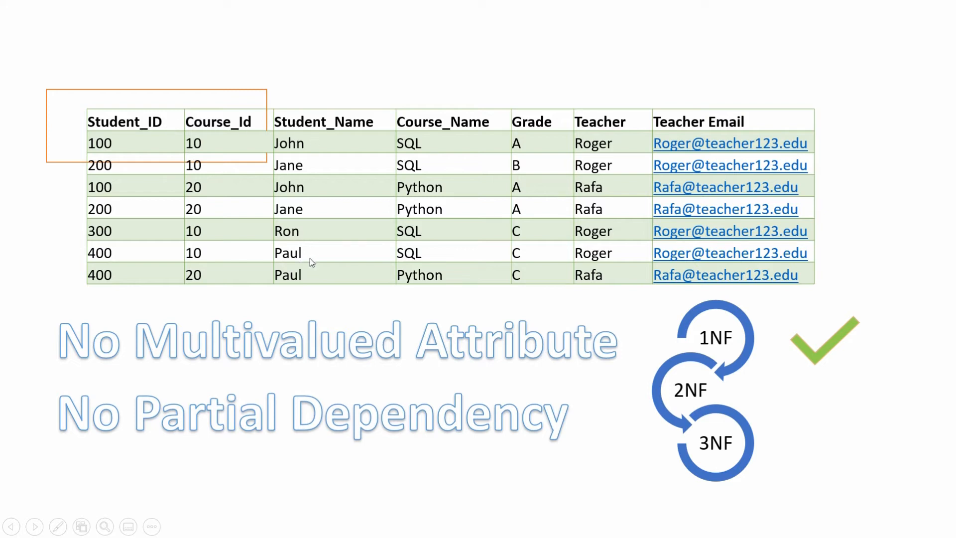
pyautogui.moveTo(400, 148)
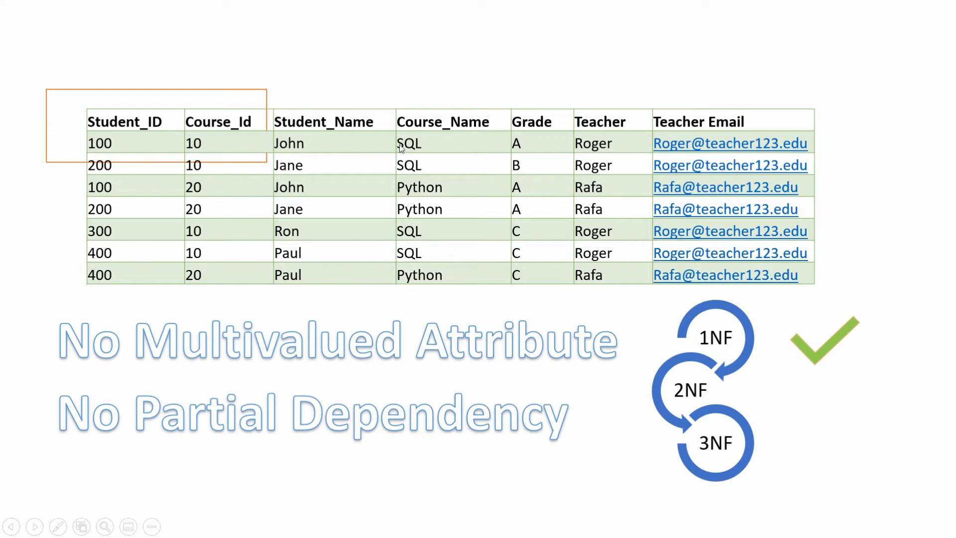
pyautogui.moveTo(237, 254)
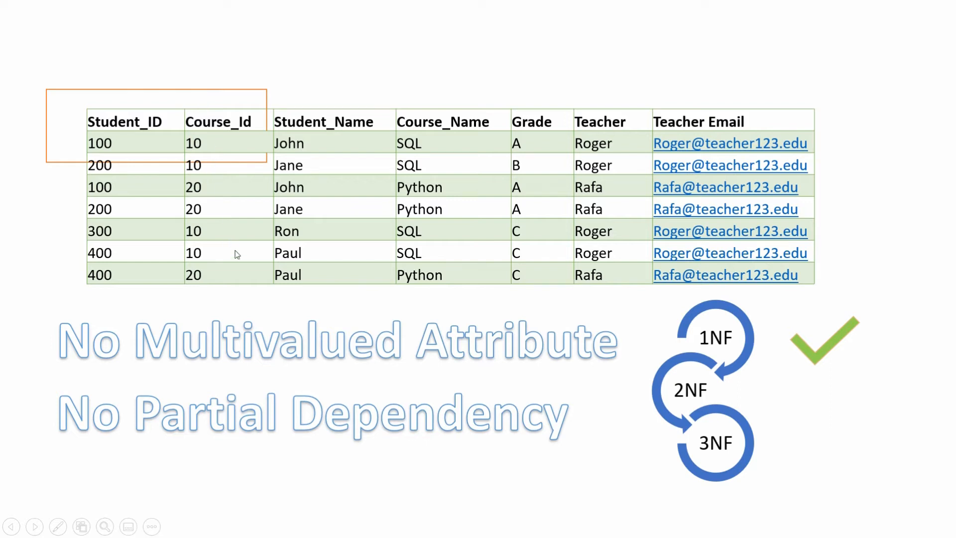
pyautogui.moveTo(590, 172)
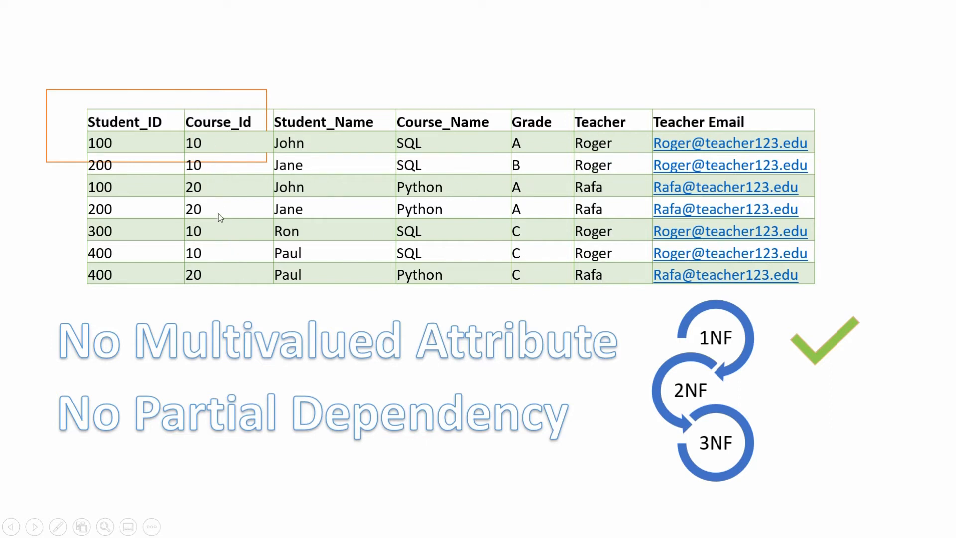
pyautogui.moveTo(293, 399)
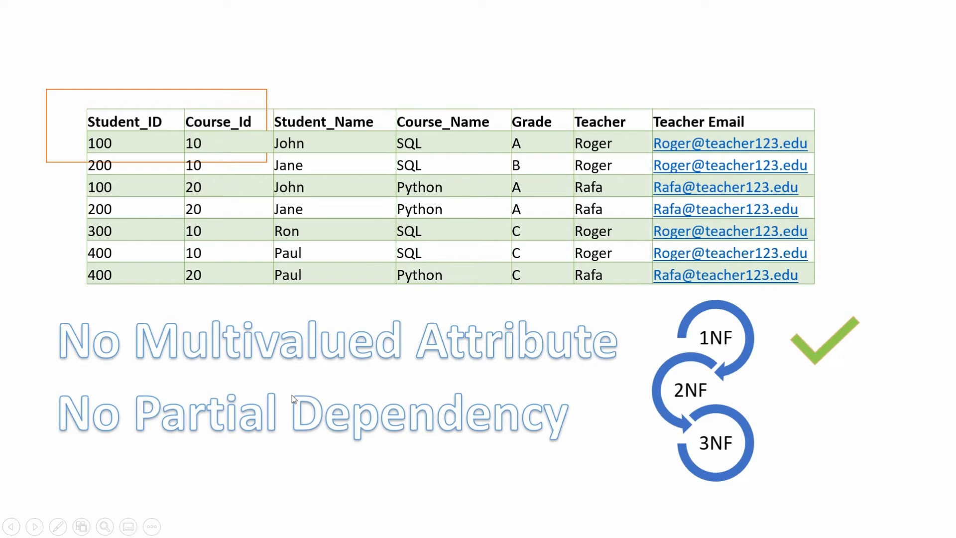
pyautogui.moveTo(714, 401)
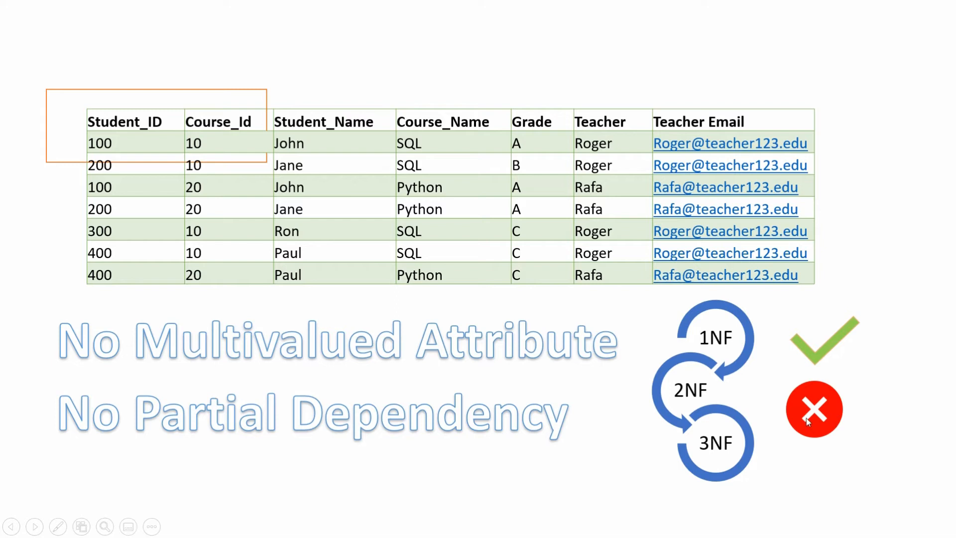
pyautogui.moveTo(820, 417)
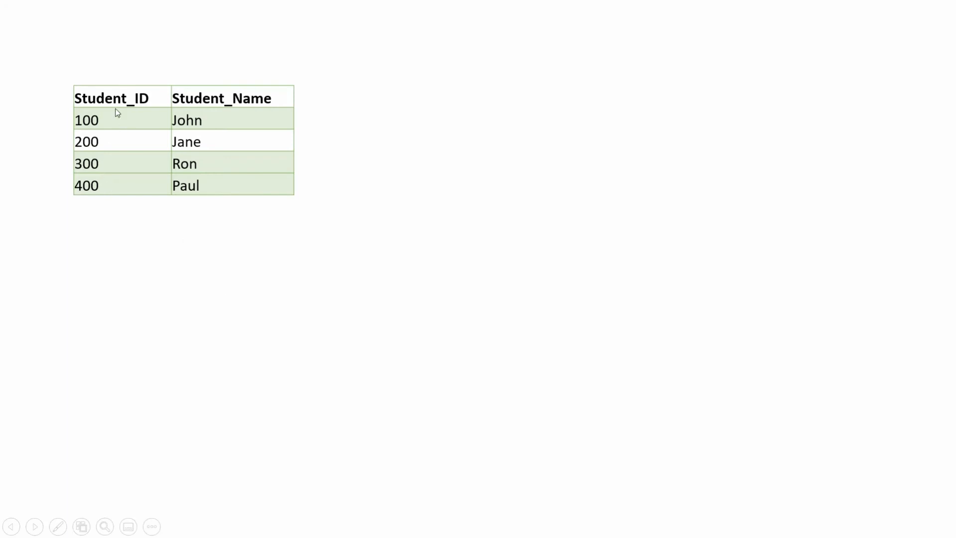
pyautogui.moveTo(130, 180)
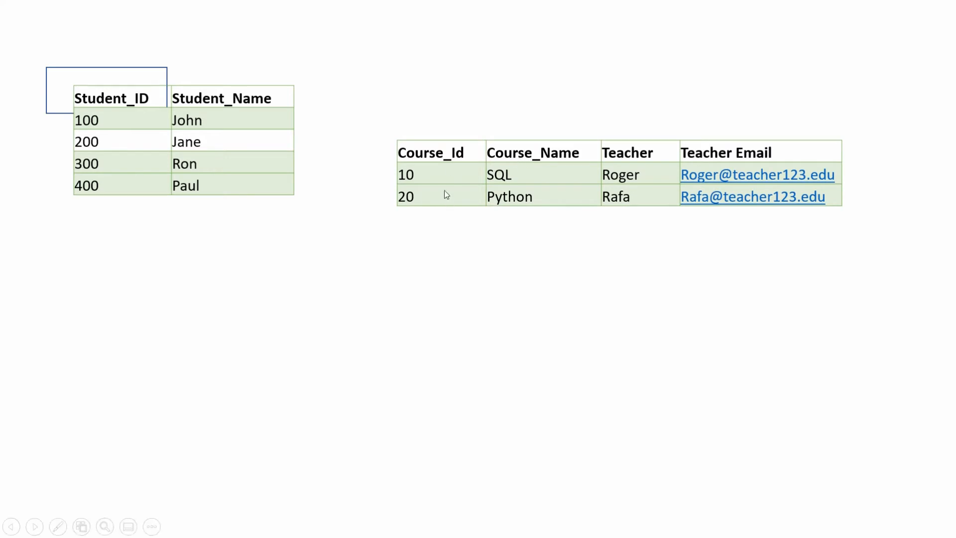
pyautogui.moveTo(533, 148)
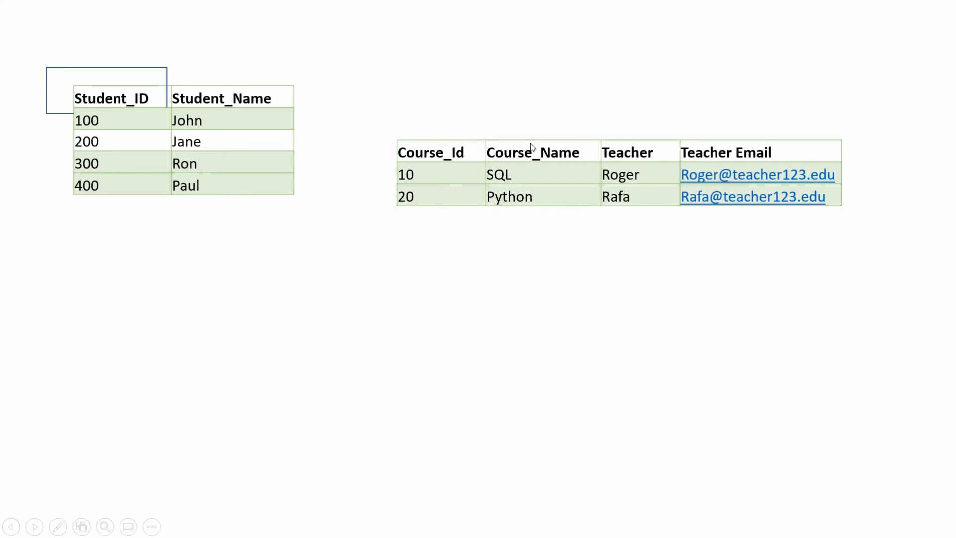
pyautogui.moveTo(525, 185)
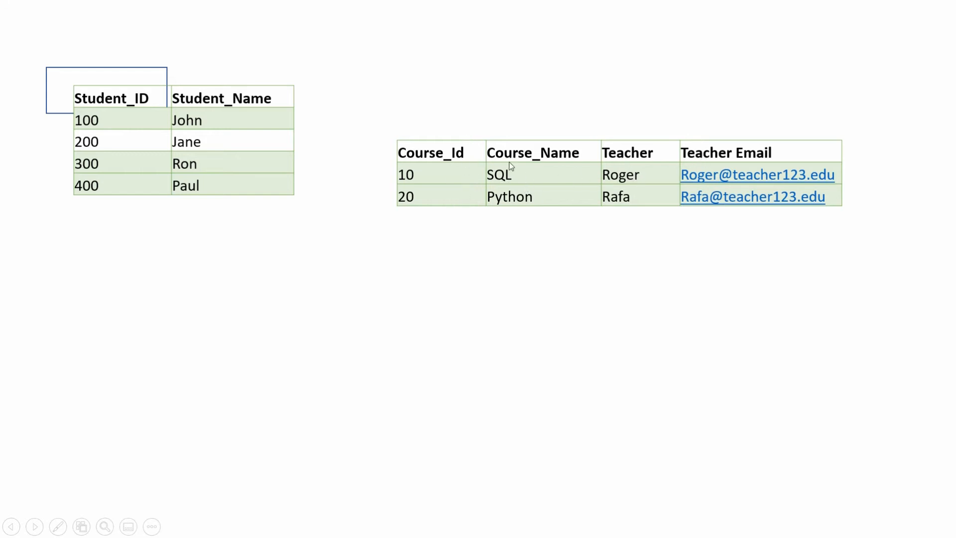
pyautogui.moveTo(599, 205)
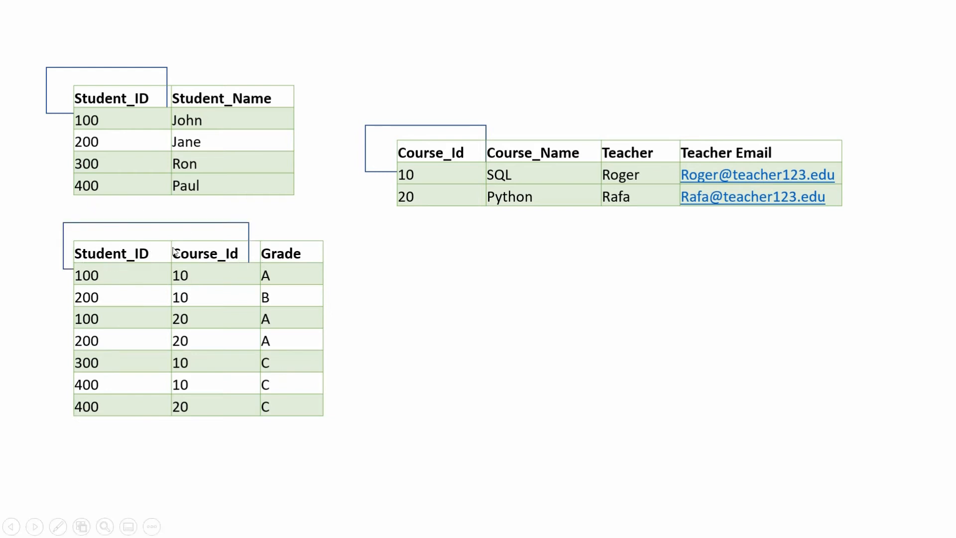
pyautogui.moveTo(201, 243)
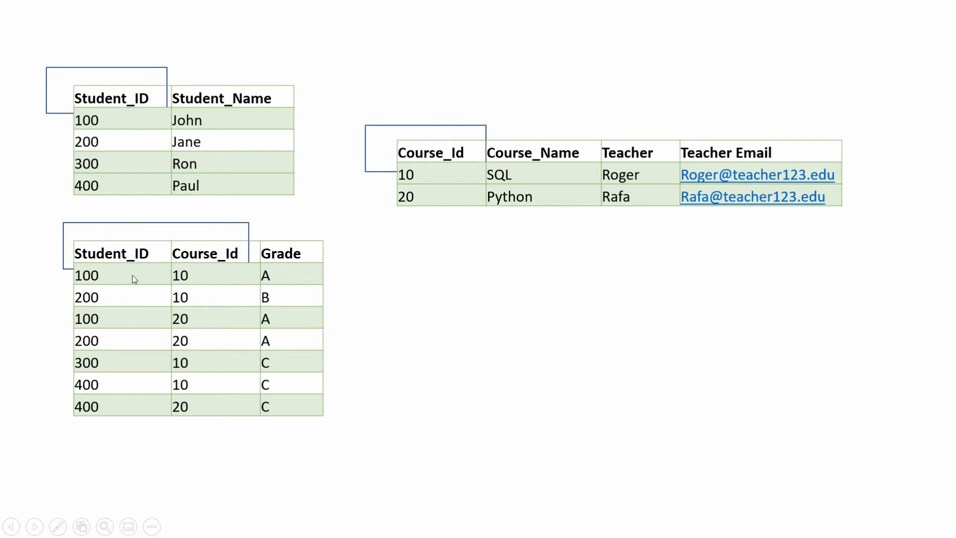
pyautogui.moveTo(127, 277)
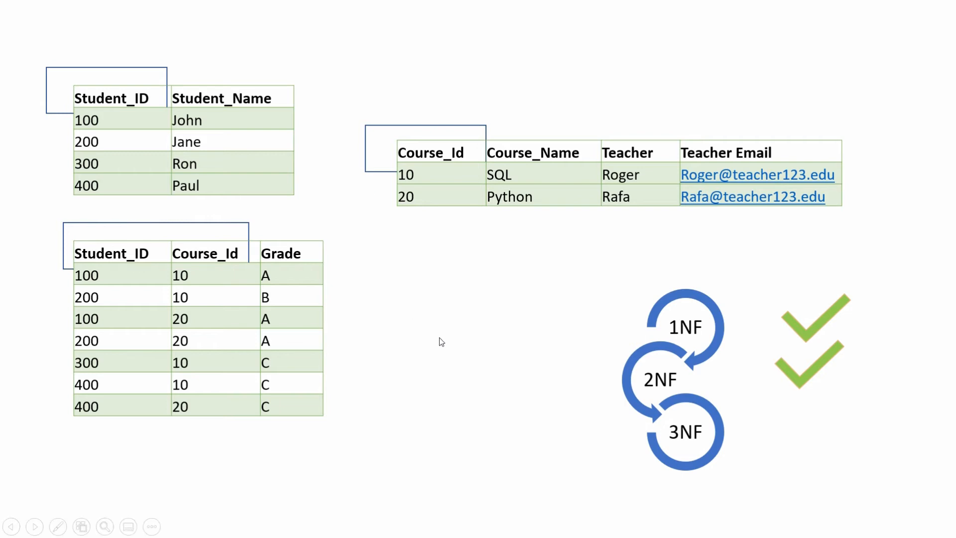
pyautogui.moveTo(240, 115)
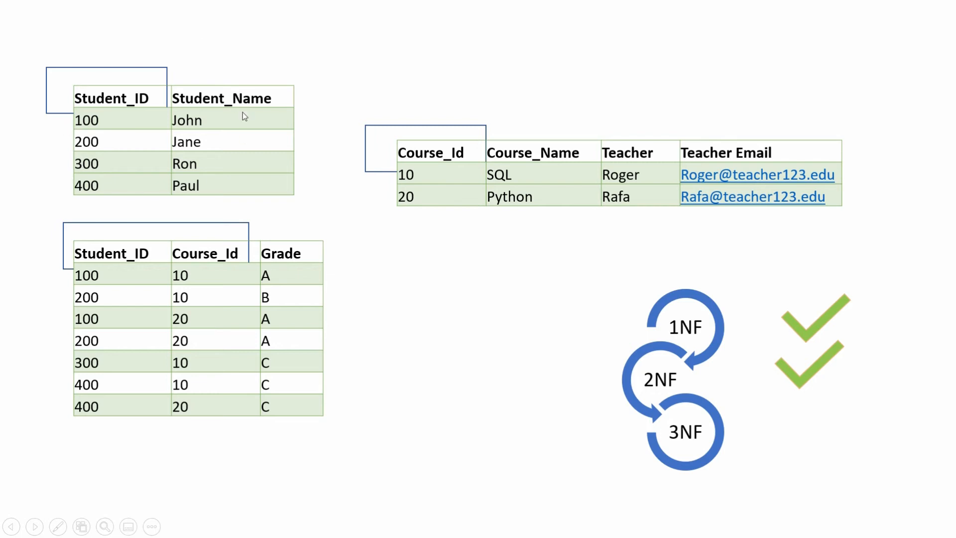
pyautogui.moveTo(575, 340)
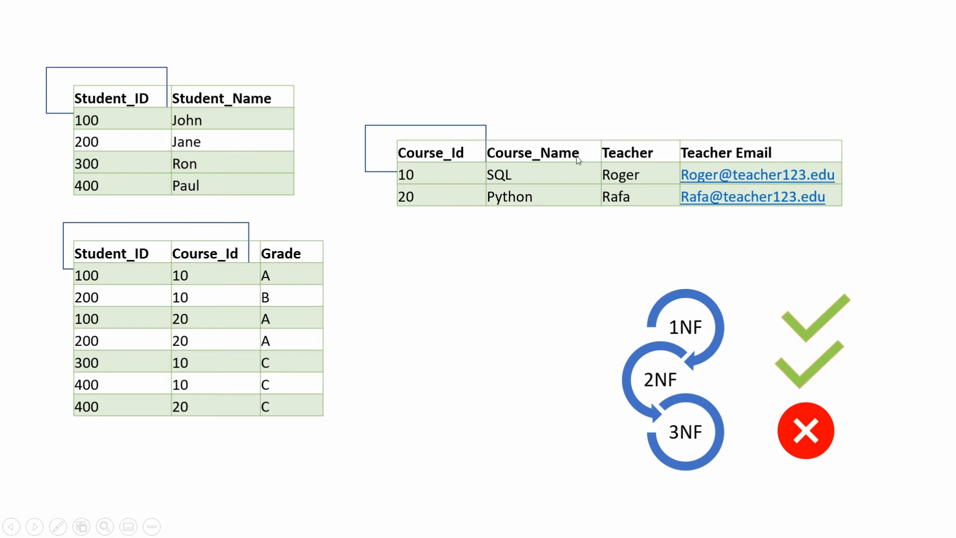
pyautogui.moveTo(730, 201)
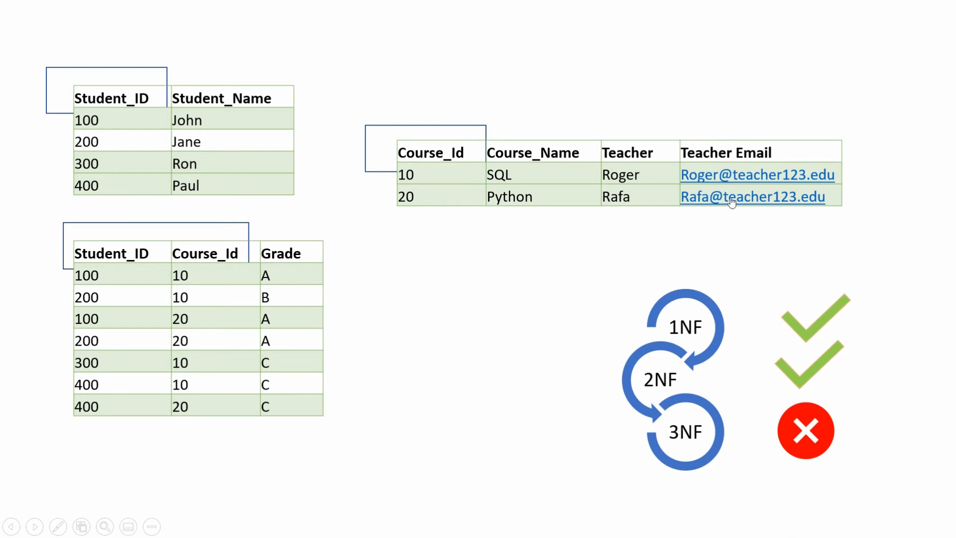
pyautogui.moveTo(642, 177)
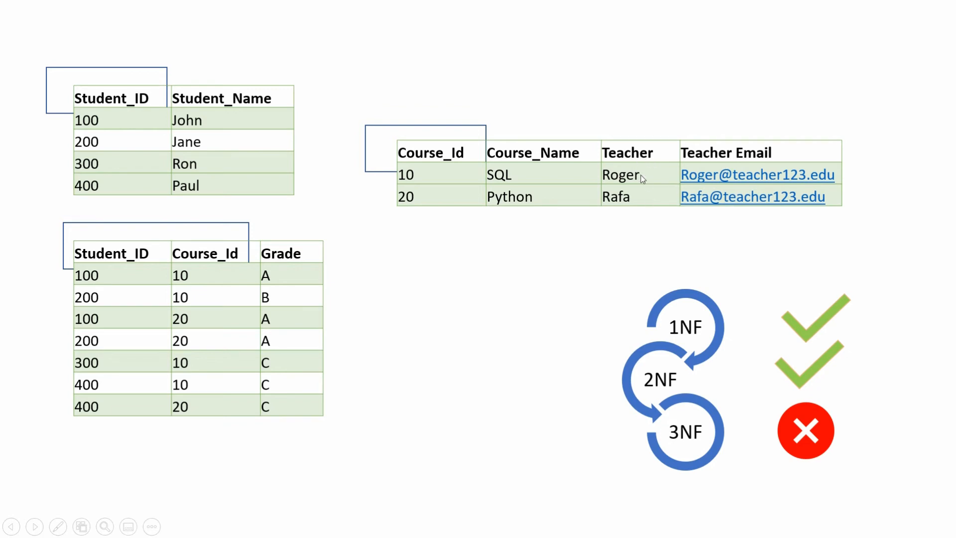
pyautogui.moveTo(657, 169)
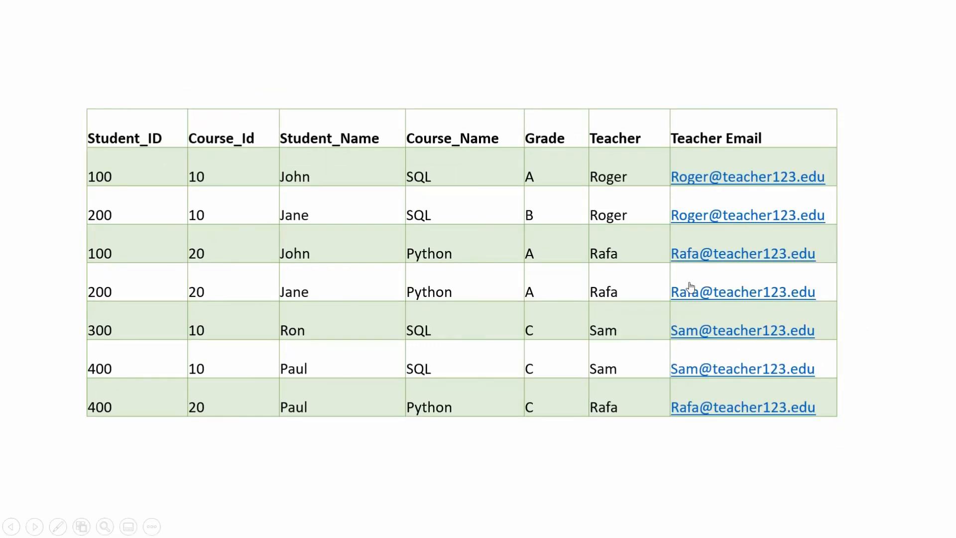
pyautogui.moveTo(432, 332)
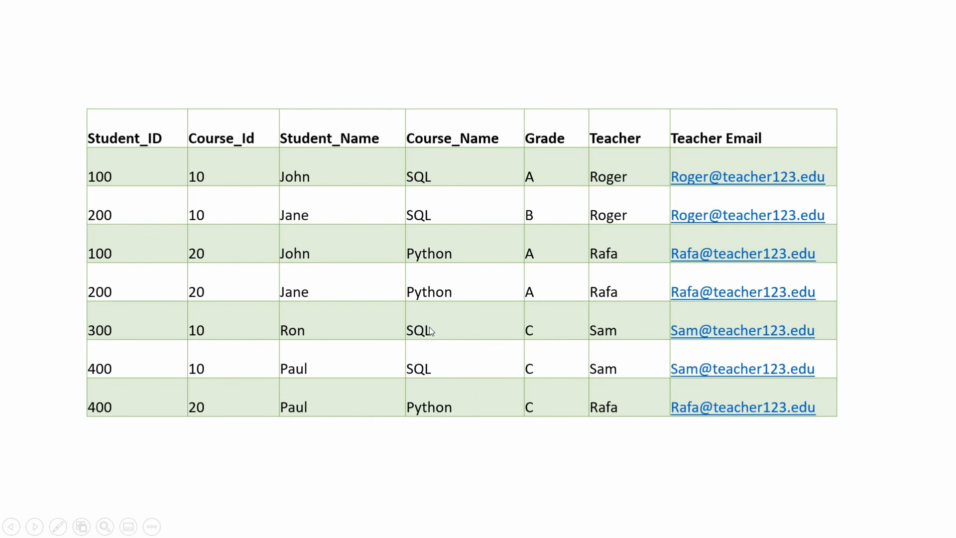